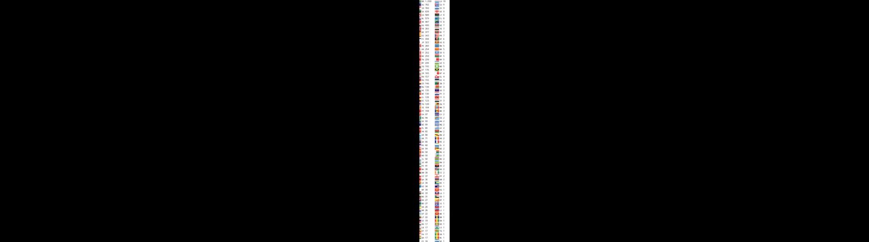
pyautogui.scroll(-3)
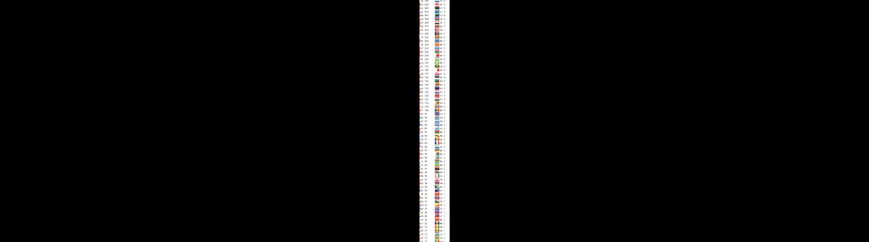
pyautogui.scroll(-3)
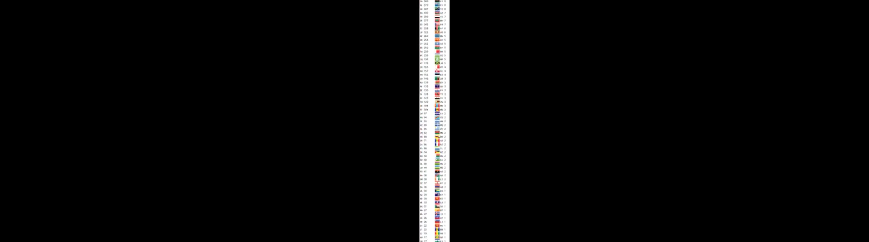
pyautogui.scroll(-3)
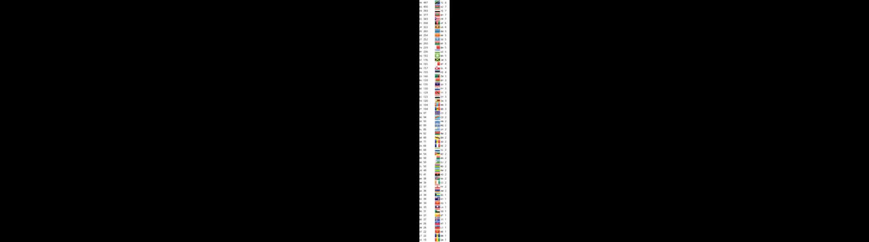
pyautogui.scroll(-3)
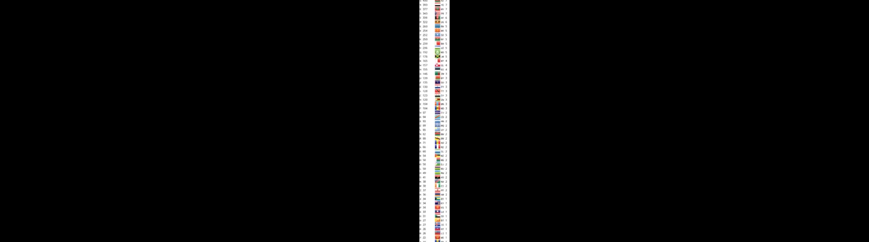